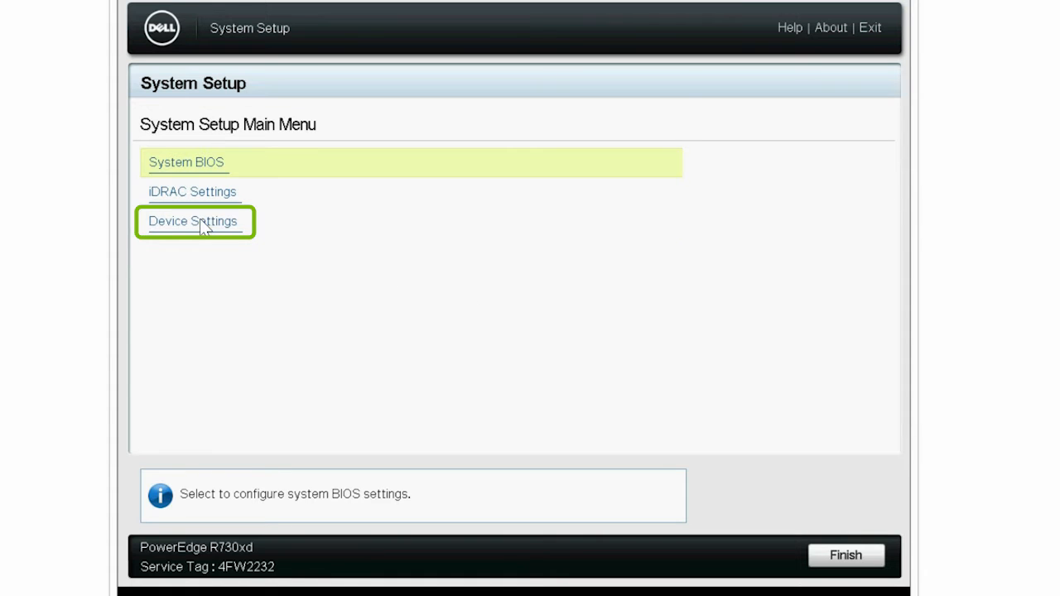
Step: Navigate Device Settings into the PERC H730P Mini utility's Physical Disk Management list showing Ready disks
left_click(192, 222)
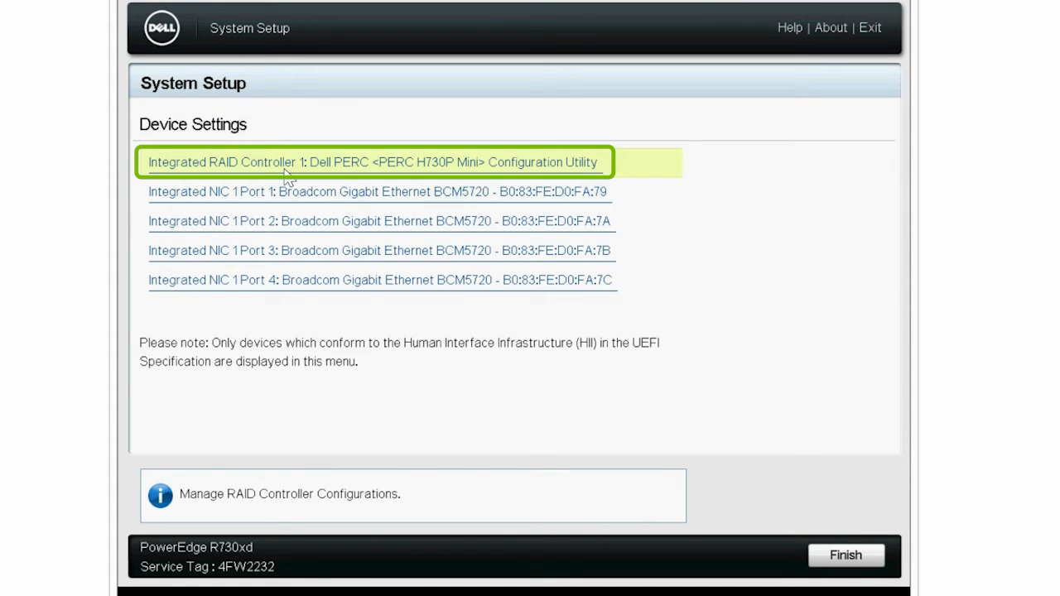
left_click(372, 162)
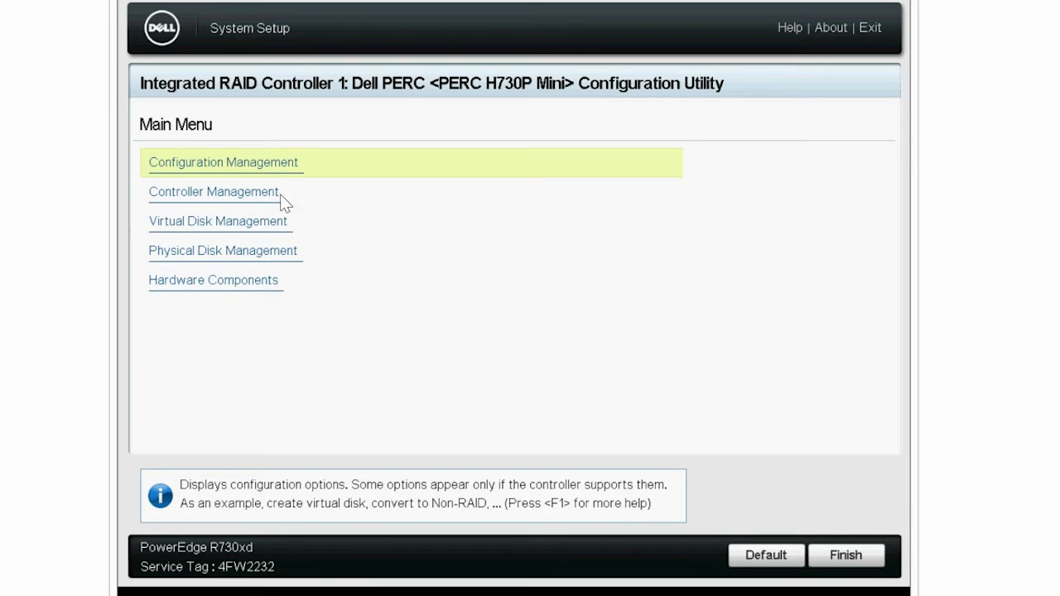
left_click(222, 250)
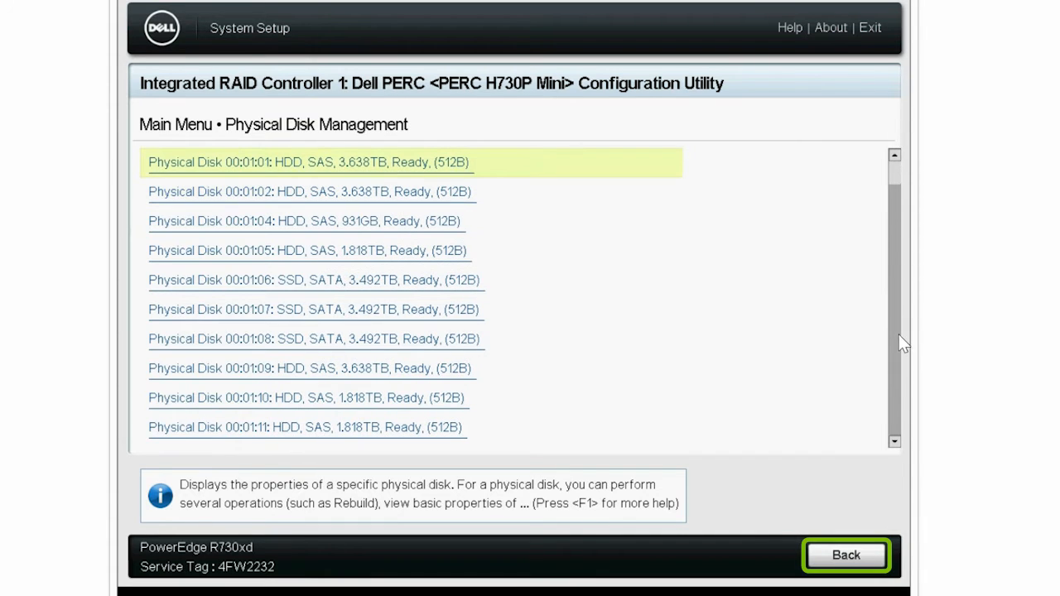
Step: Return to the controller menu and view Controller Management properties with Controller Mode RAID
left_click(845, 555)
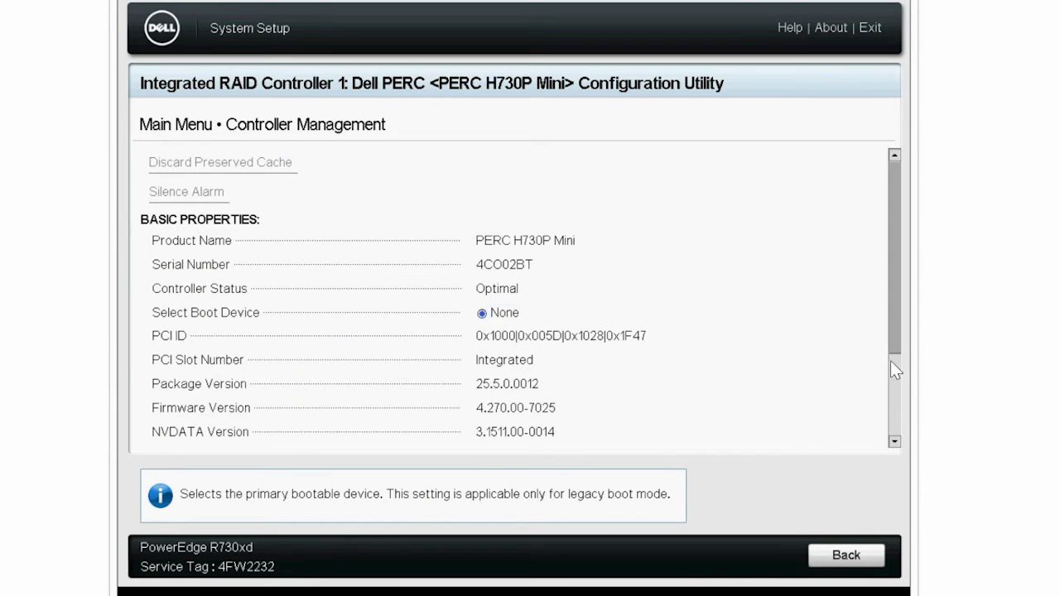
scroll("down", 3)
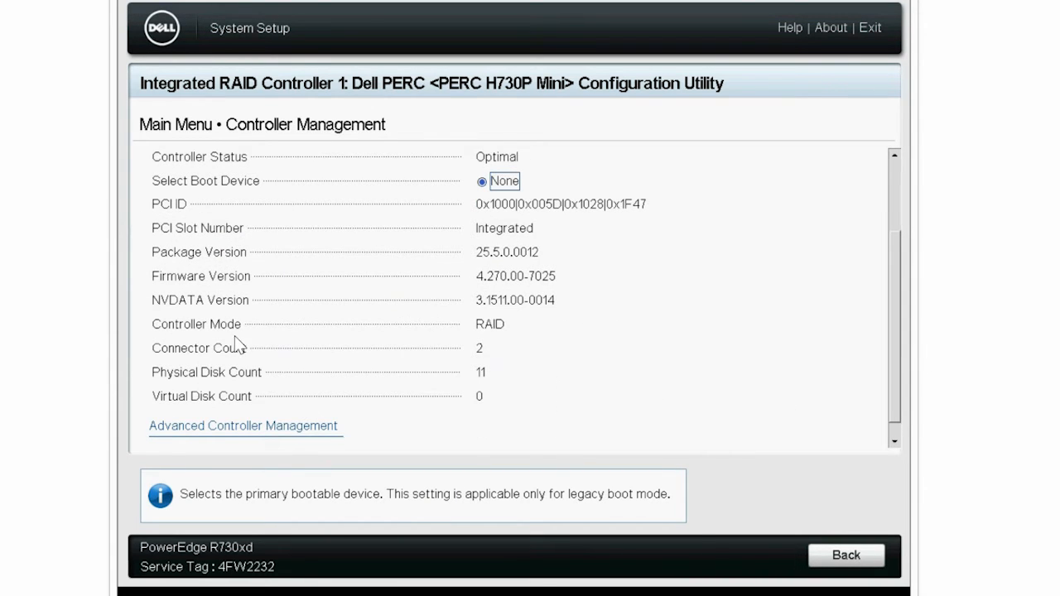
mouse_move(490, 346)
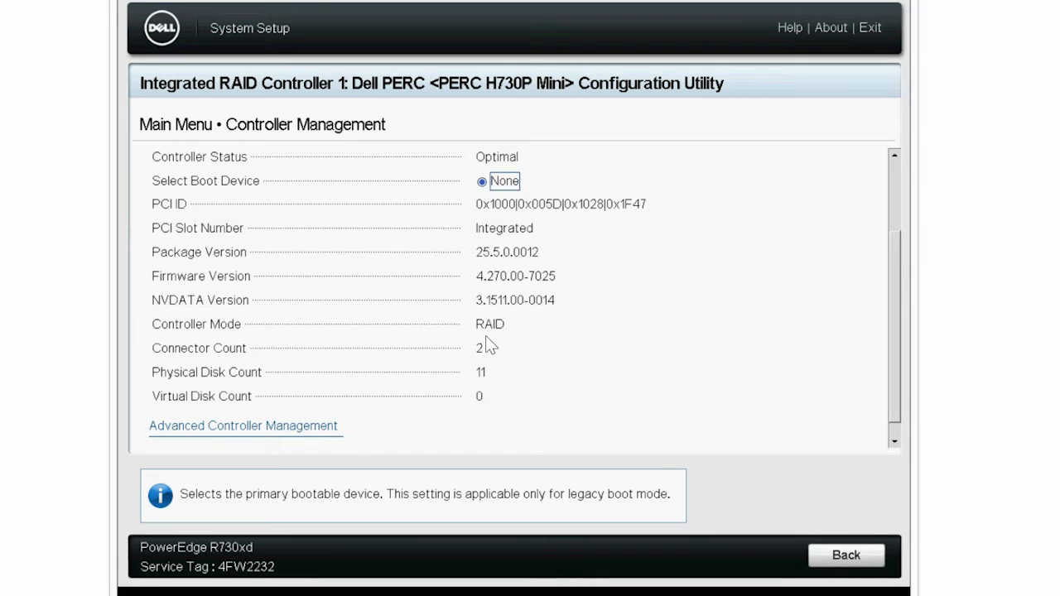
mouse_move(430, 372)
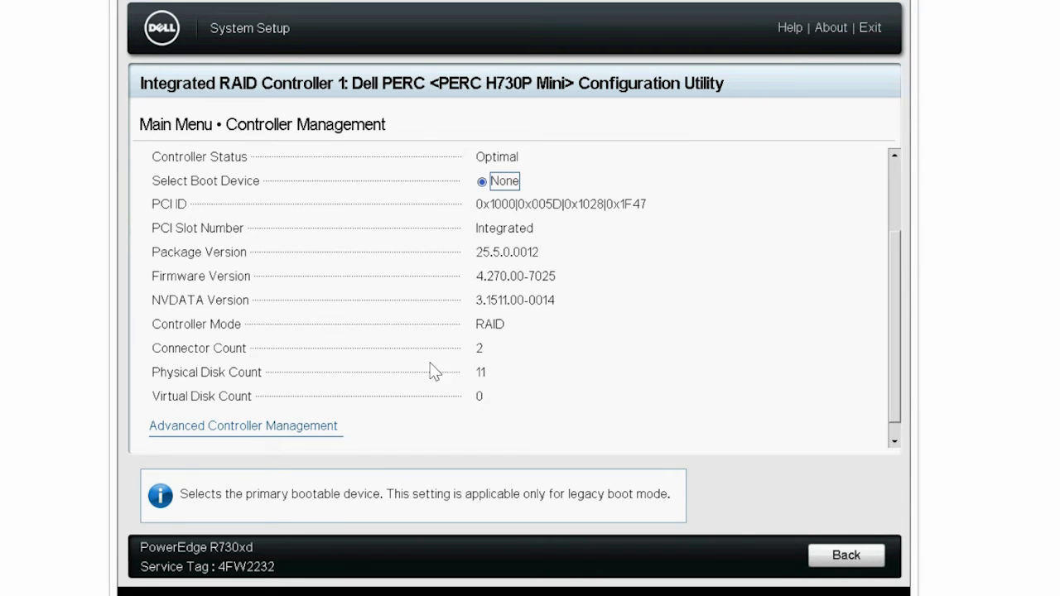
mouse_move(244, 426)
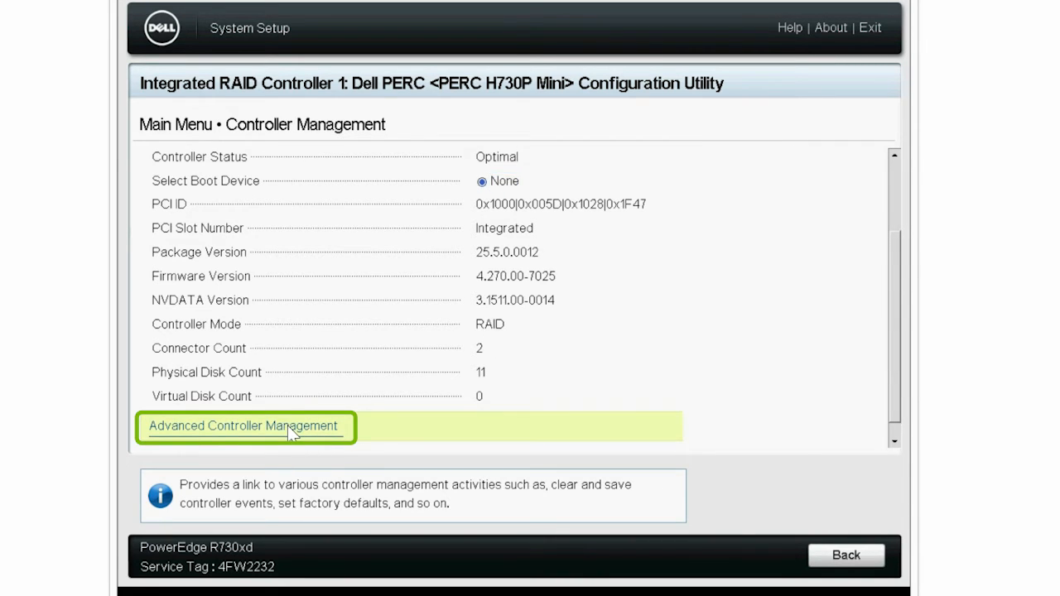
Step: In Advanced Controller Management, switch the controller to HBA mode and acknowledge the success message
left_click(242, 426)
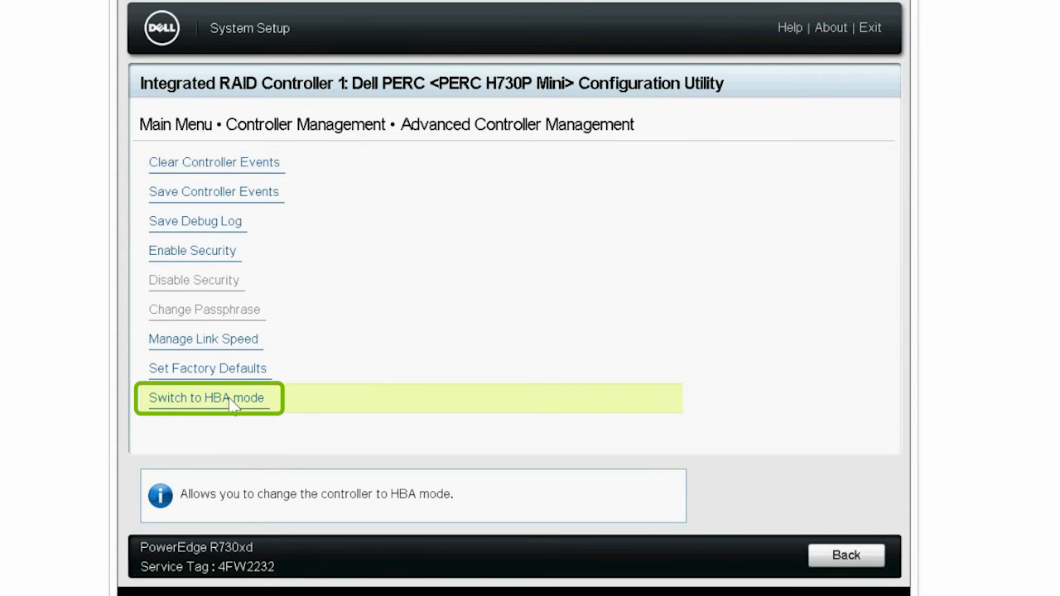
left_click(205, 398)
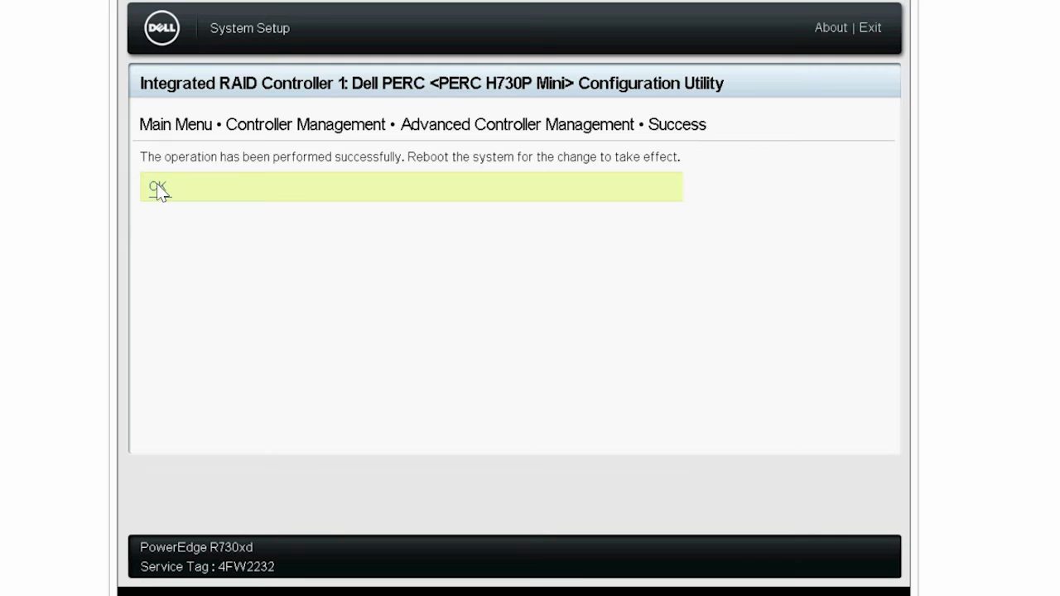
left_click(156, 186)
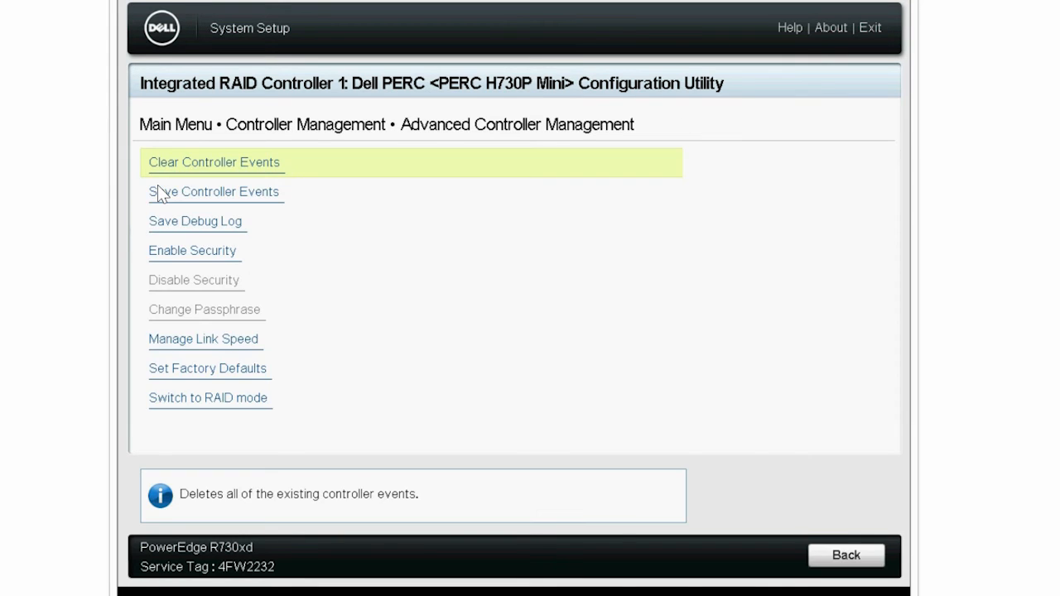
Step: Reset the server from the iDRAC Power menu and enter System Setup with F2 during POST
left_click(295, 10)
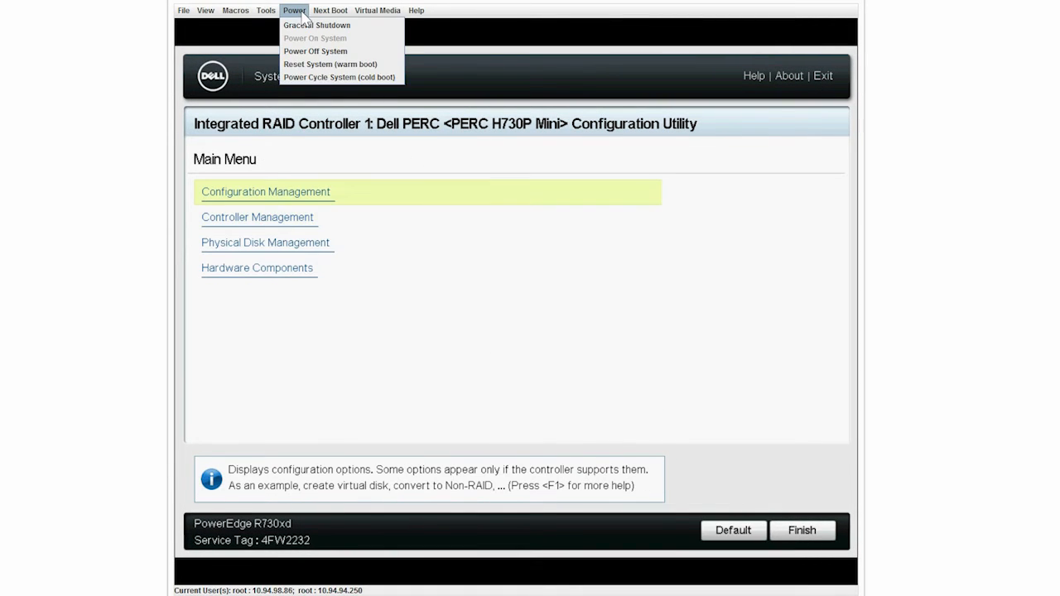
left_click(329, 63)
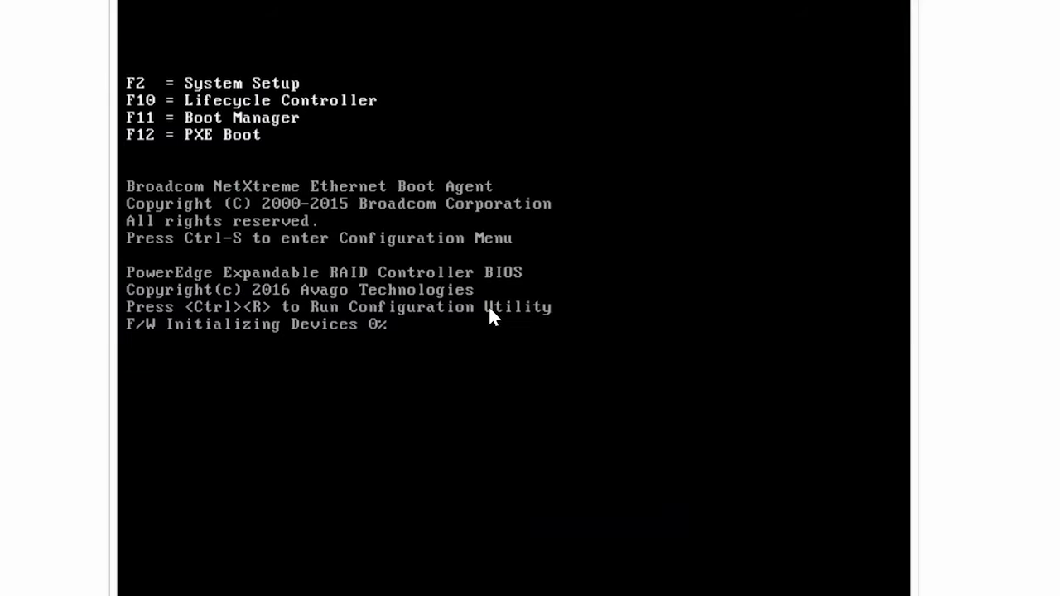
key("F2")
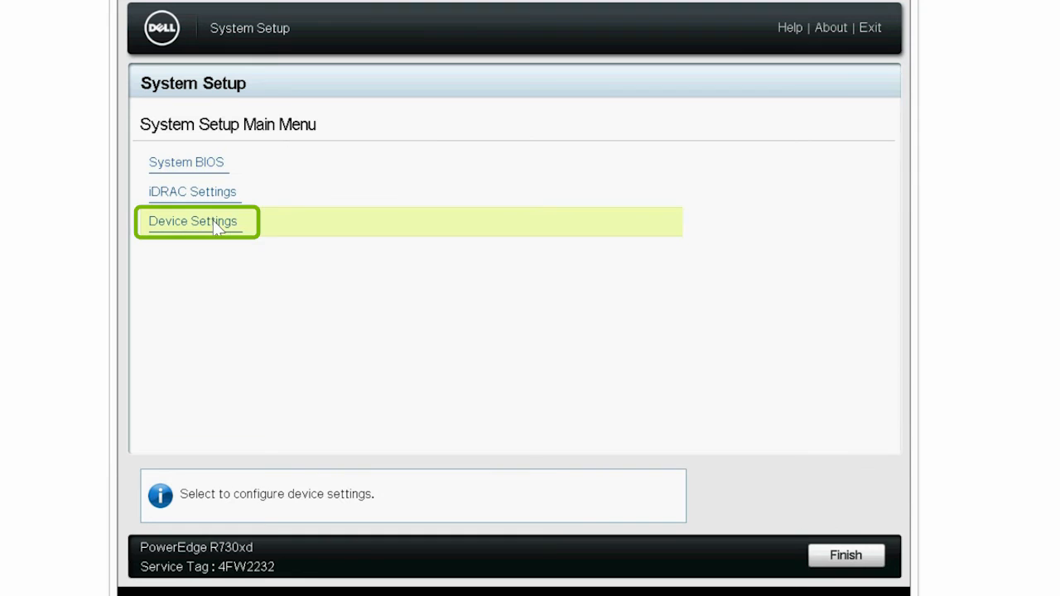
Step: Reopen the PERC utility's physical disk list showing all drives Non-RAID, then return to the main menu
left_click(192, 222)
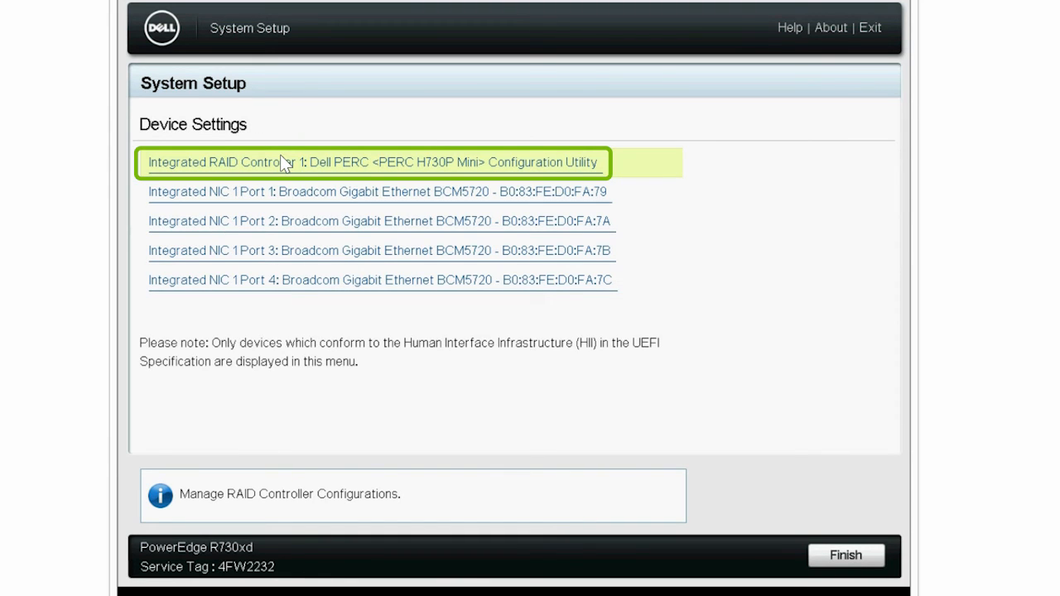
left_click(371, 163)
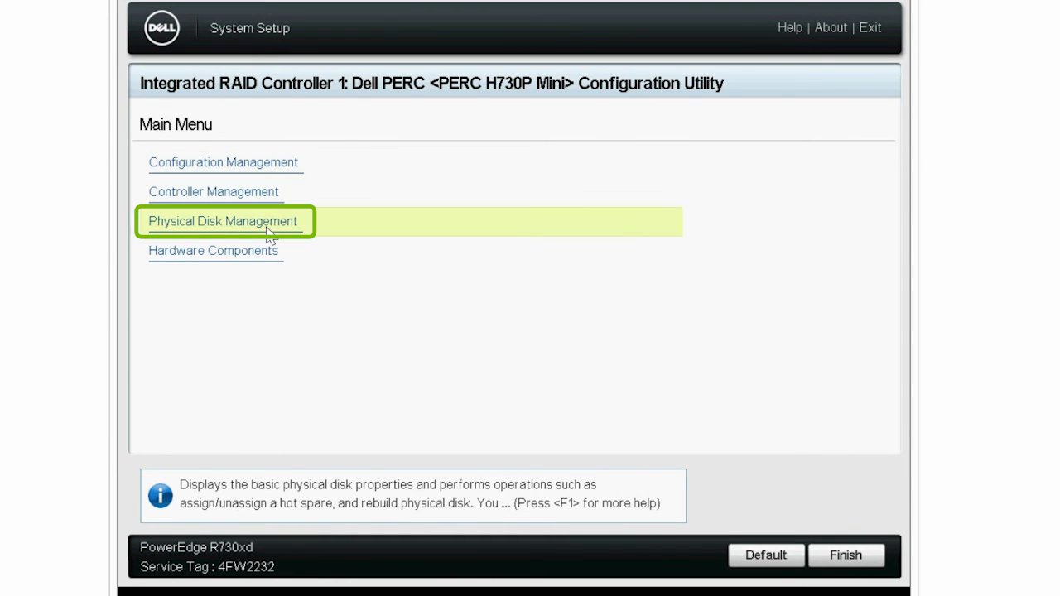
left_click(222, 222)
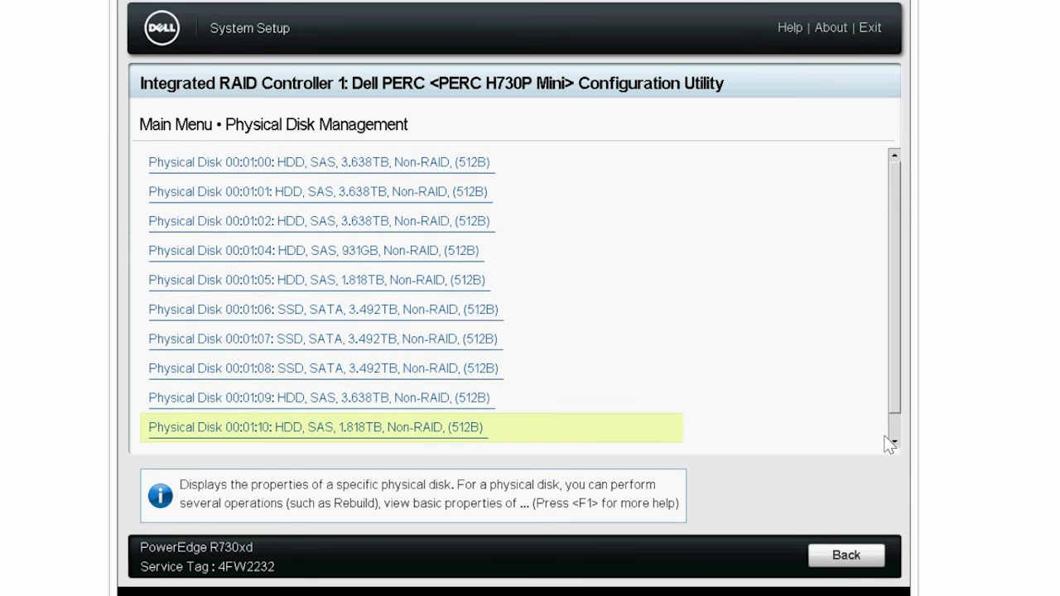
scroll("down", 3)
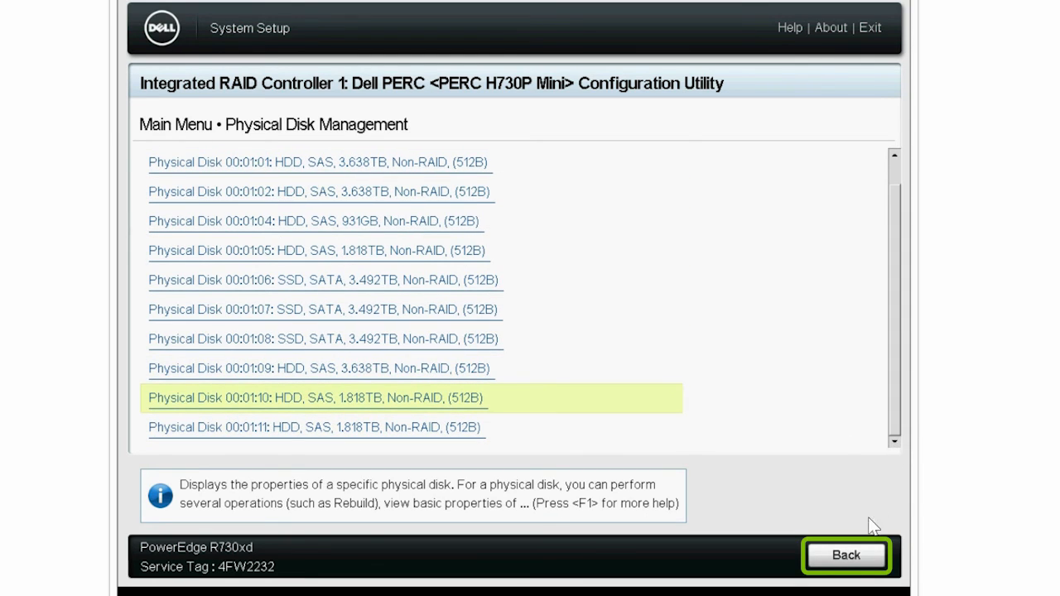
left_click(844, 555)
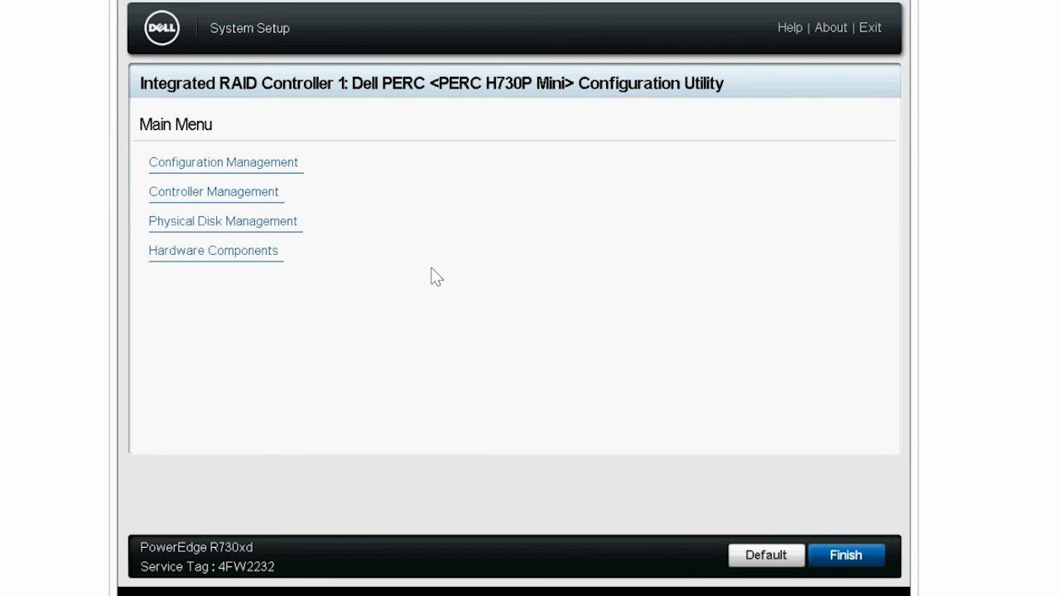
Step: View Controller Management properties confirming Controller Mode reads HBA with 11 physical disks
left_click(213, 192)
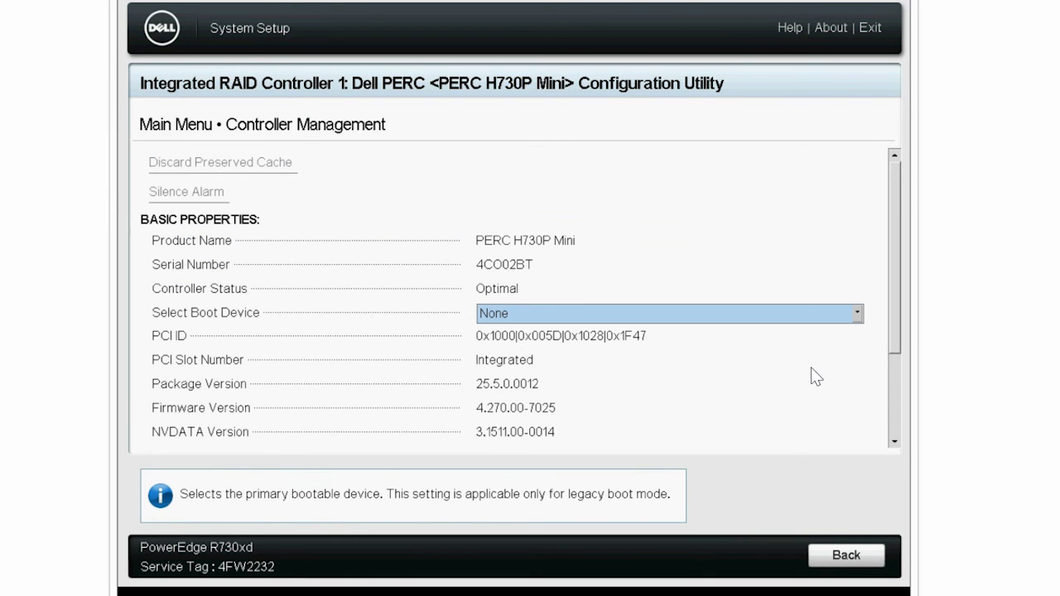
scroll("down", 3)
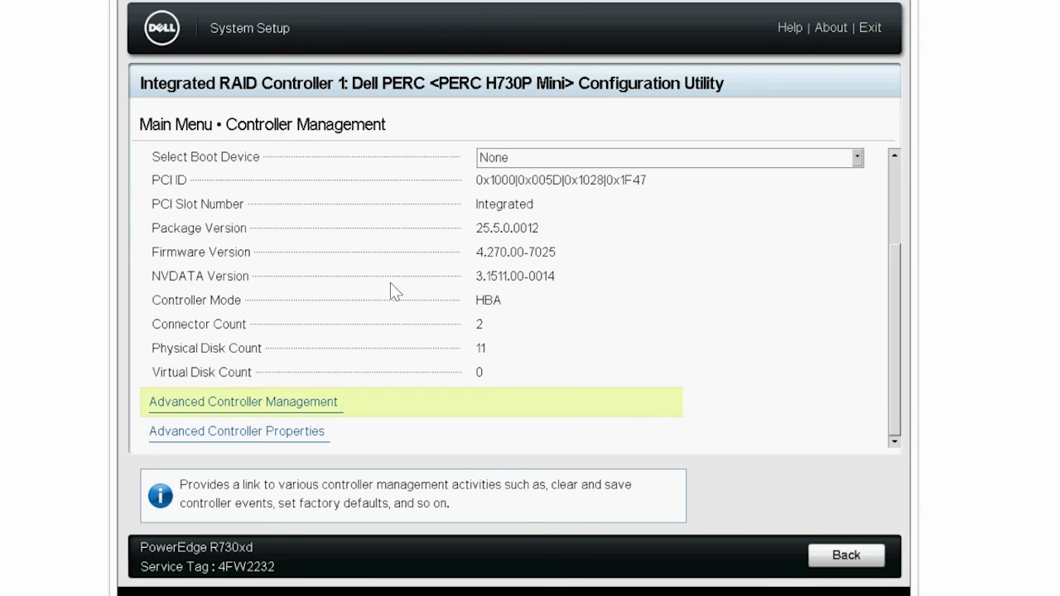
mouse_move(722, 391)
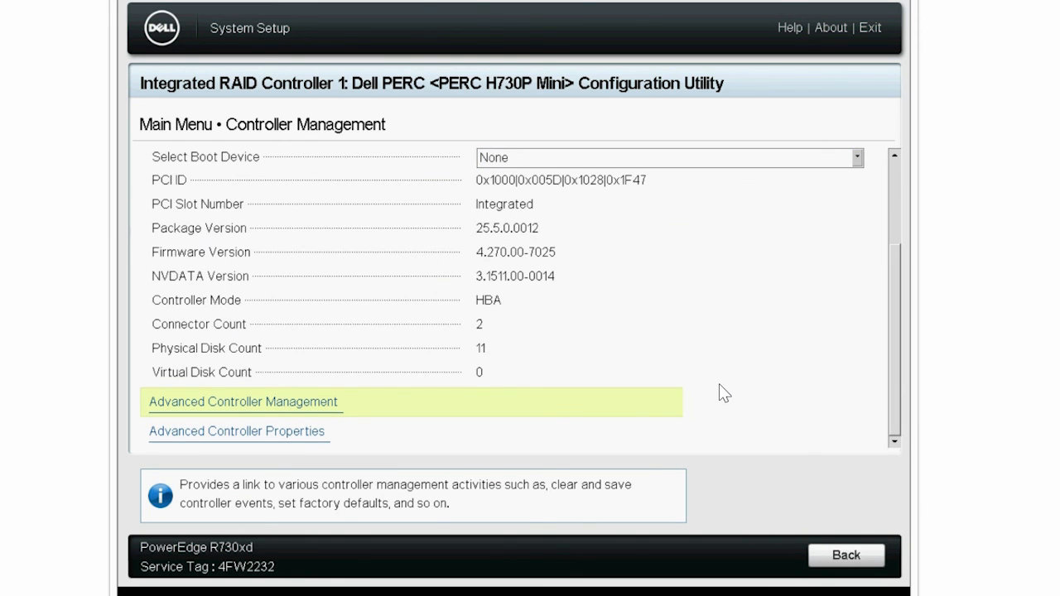